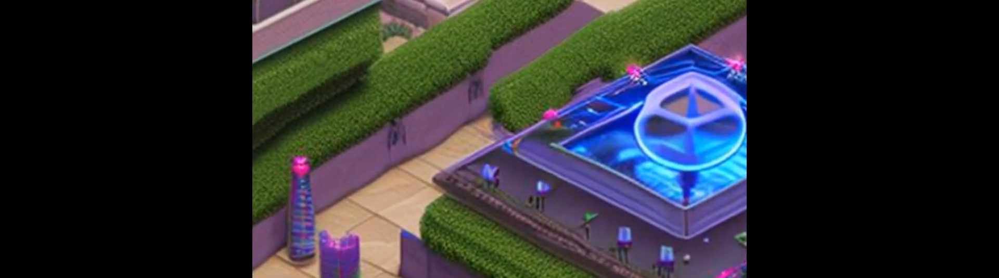
scroll(down, 3)
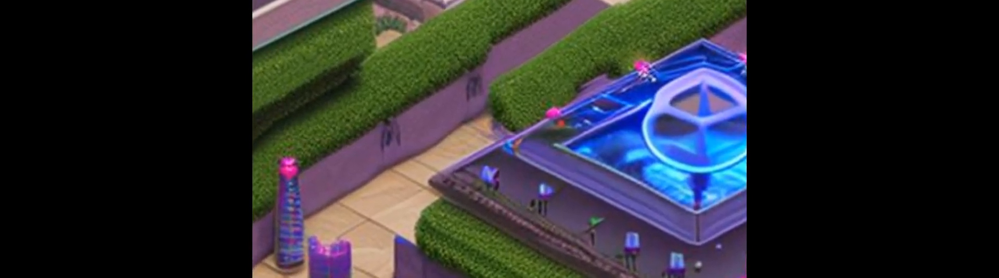